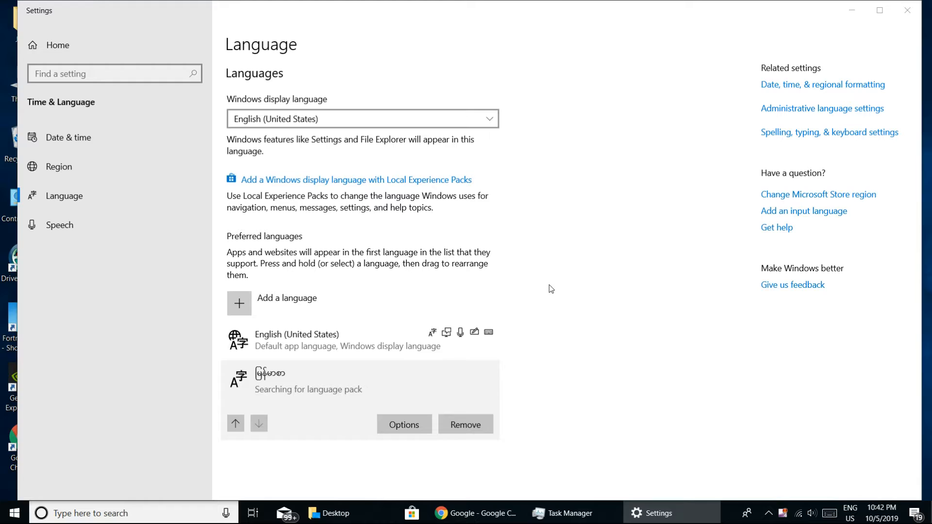
{"action": "mouse_move", "coordinate": [545, 295]}
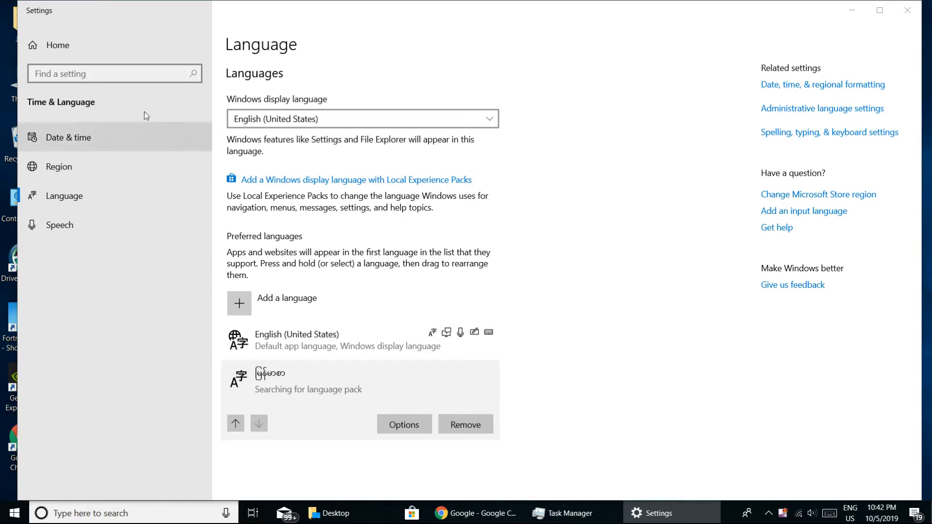
{"action": "mouse_move", "coordinate": [567, 155]}
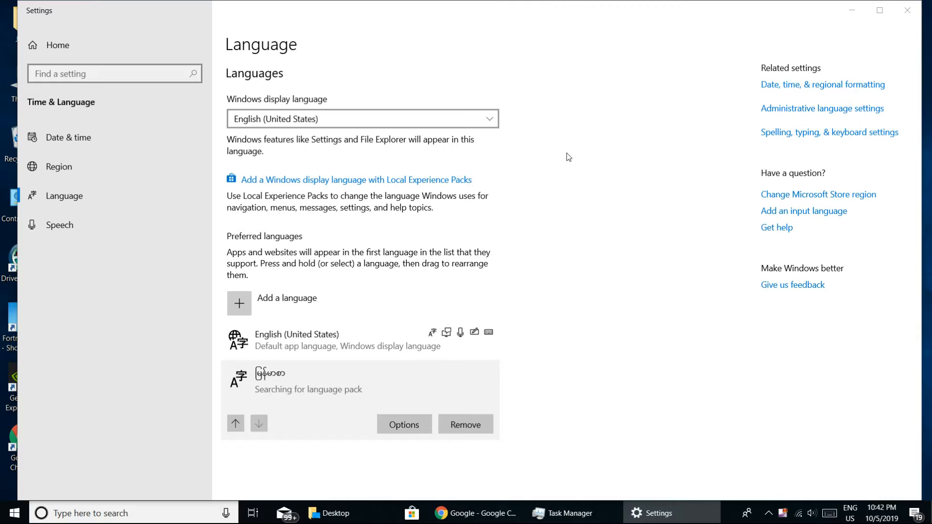
Step: Start adding a language and filter the install list by 'my' so Burmese appears
{"action": "left_click", "coordinate": [8, 513]}
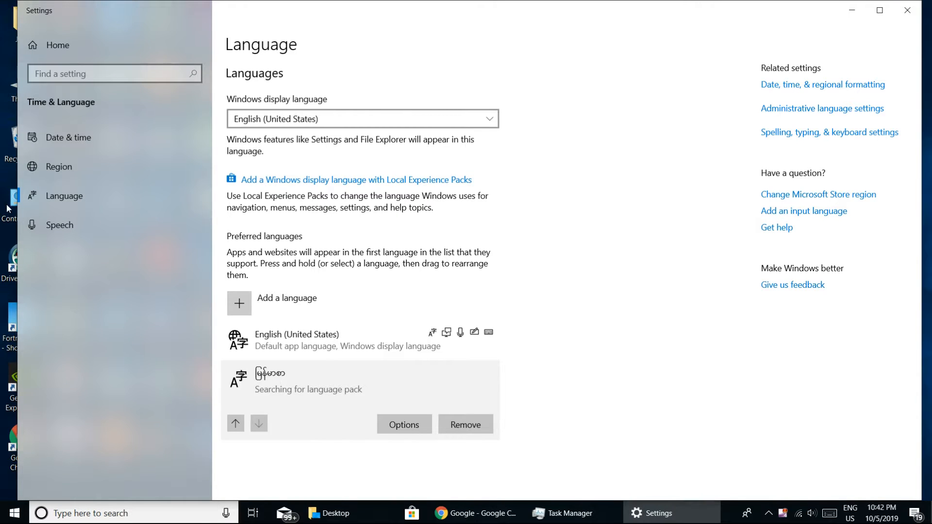
{"action": "mouse_move", "coordinate": [449, 230]}
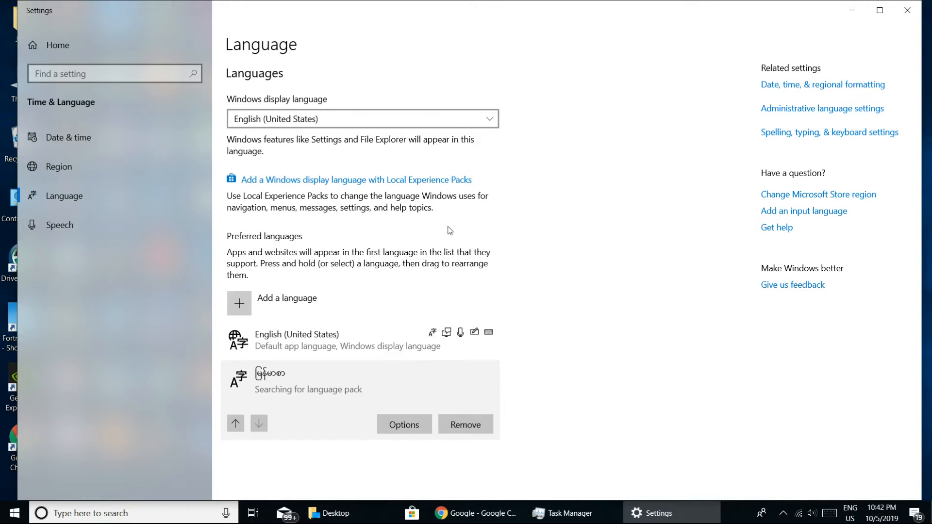
{"action": "mouse_move", "coordinate": [262, 307]}
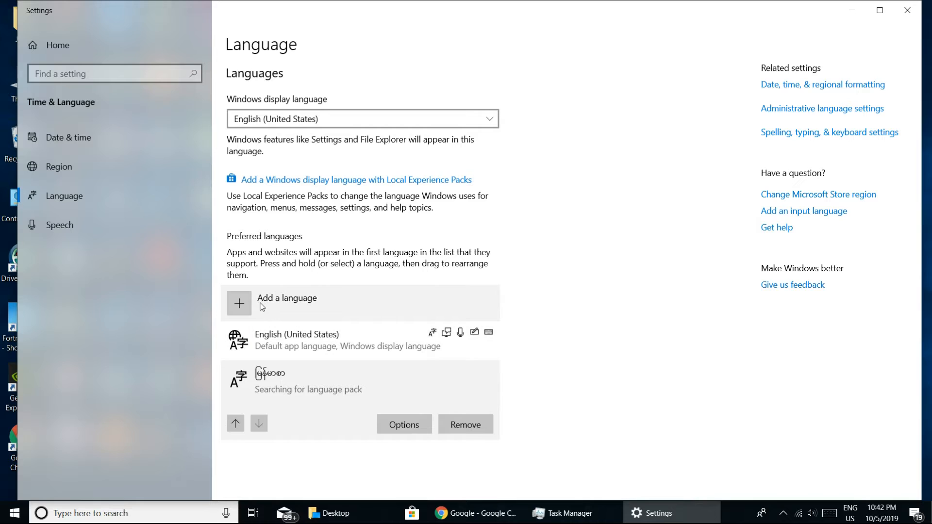
{"action": "left_click", "coordinate": [239, 303]}
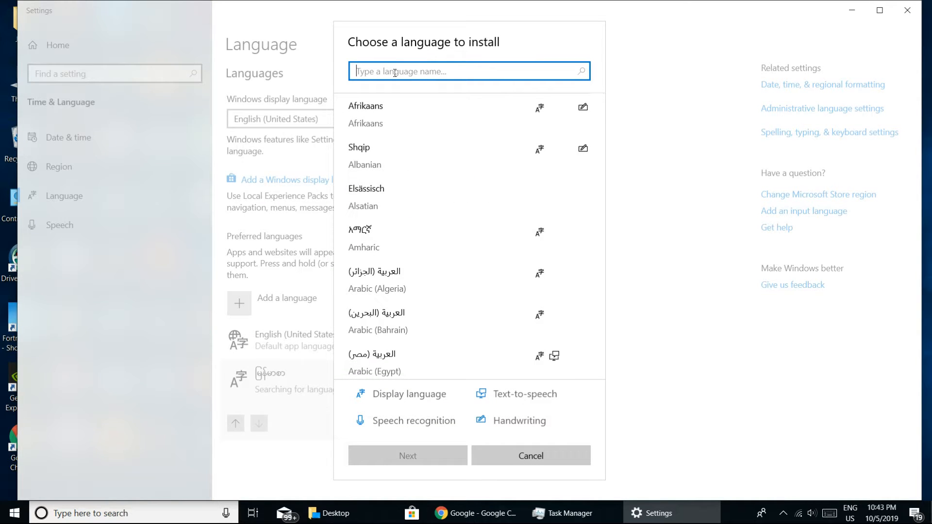
{"action": "type", "text": "my"}
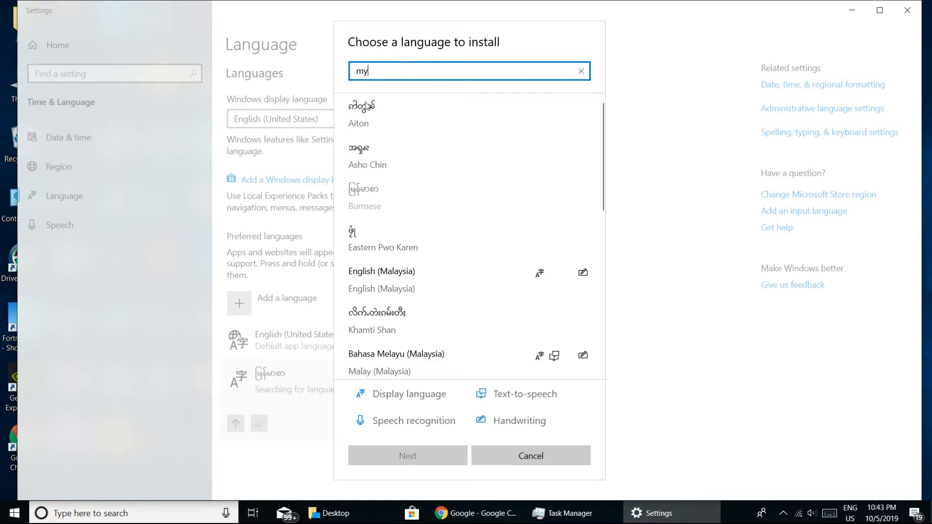
{"action": "mouse_move", "coordinate": [409, 201]}
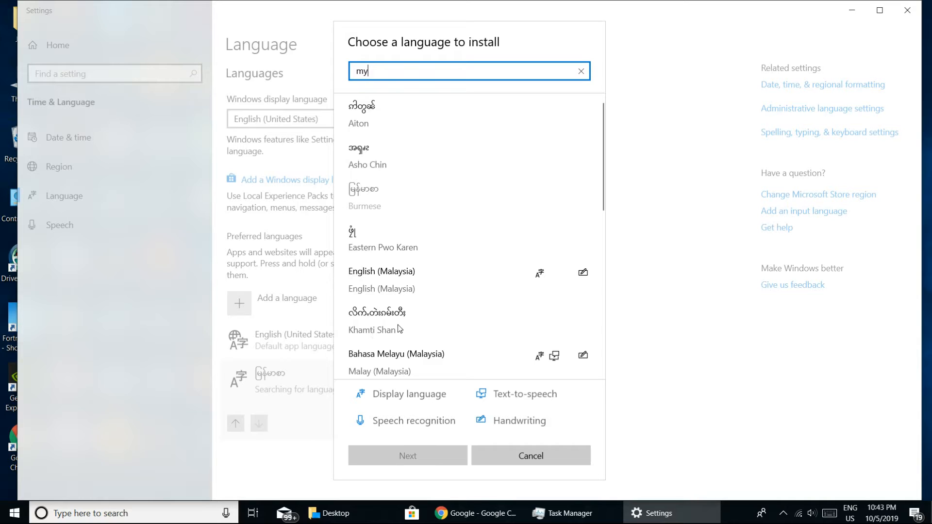
{"action": "mouse_move", "coordinate": [367, 162]}
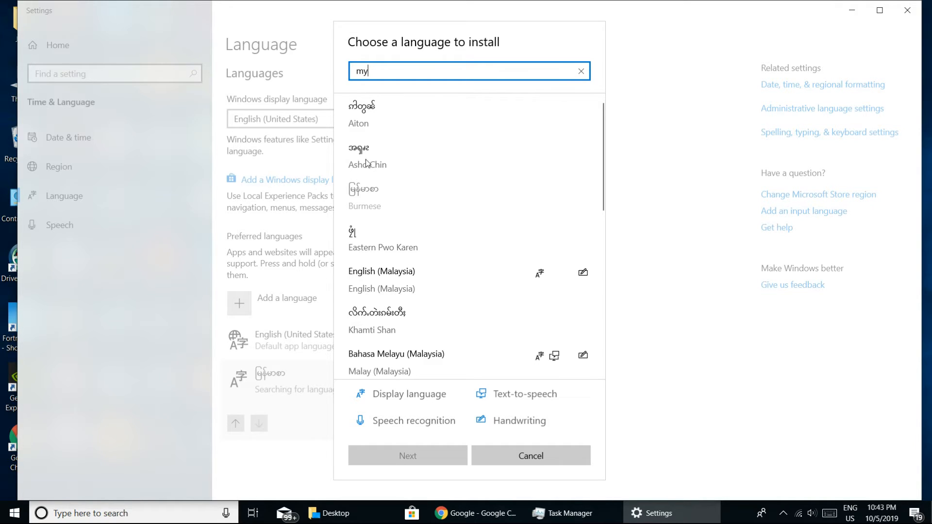
{"action": "mouse_move", "coordinate": [415, 247]}
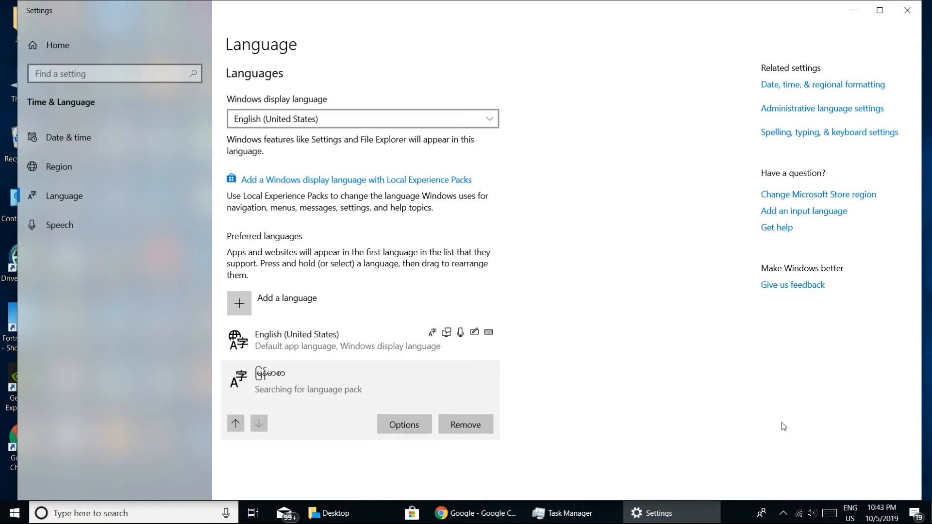
{"action": "mouse_move", "coordinate": [828, 455]}
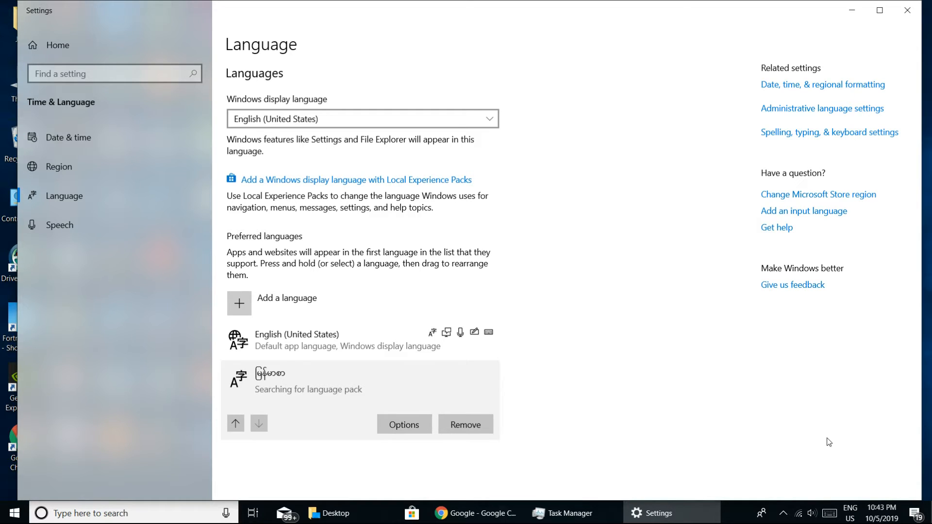
Step: Leave the language dialog and reach the Start menu power options with Restart available
{"action": "left_click", "coordinate": [849, 514]}
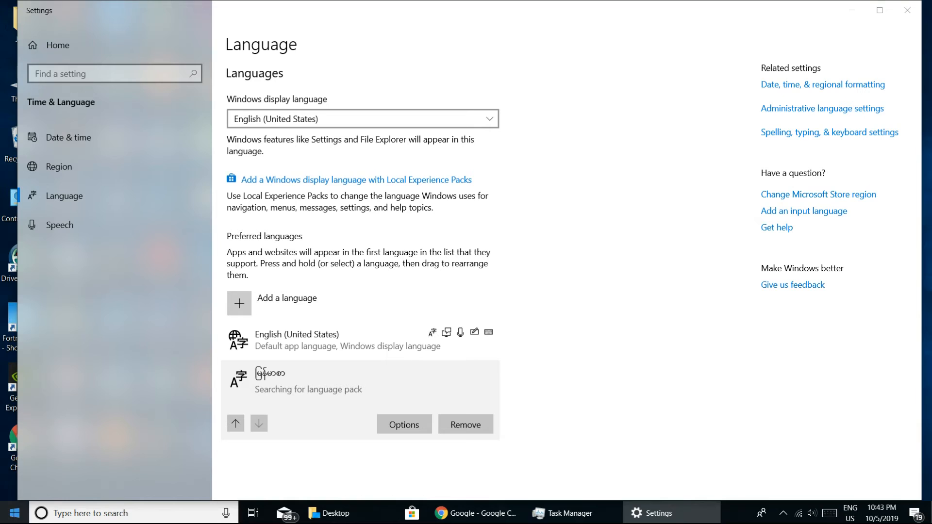
{"action": "left_click", "coordinate": [16, 513]}
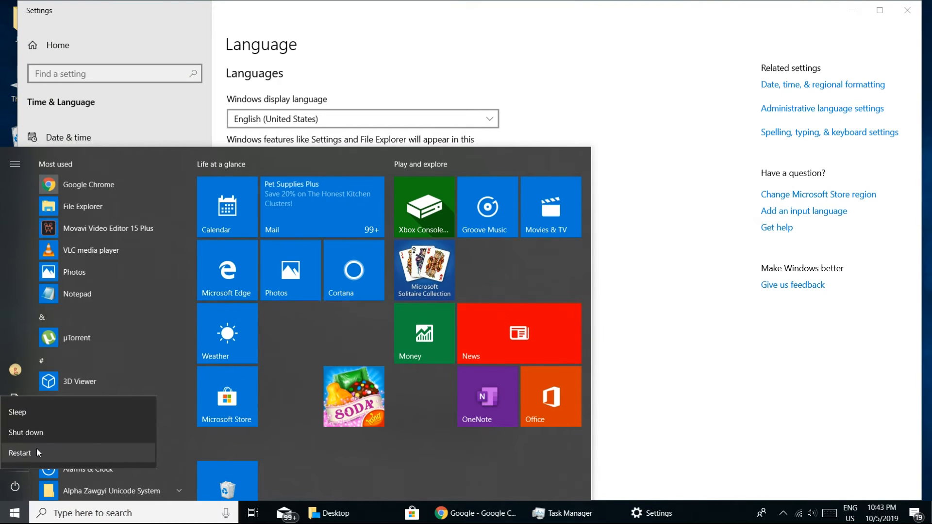